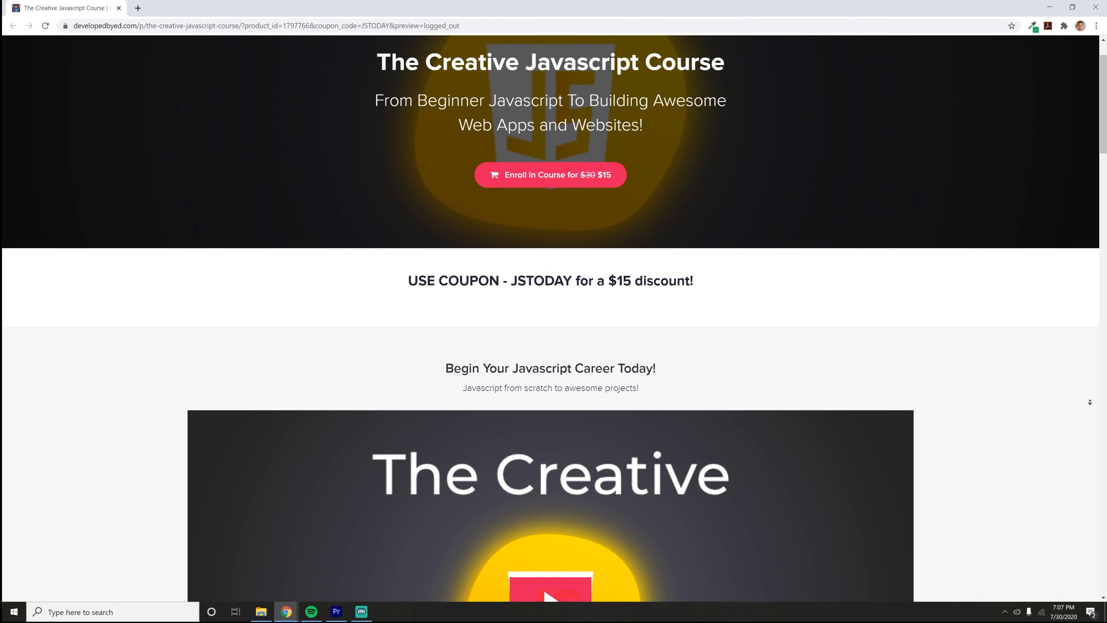
pyautogui.scroll(-3)
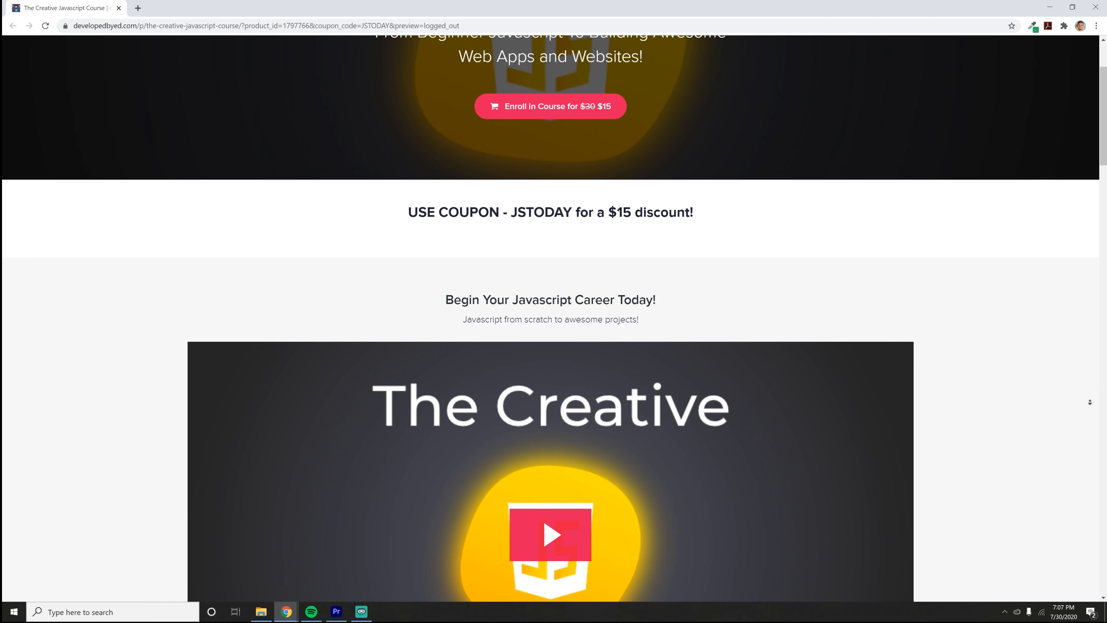
pyautogui.scroll(-3)
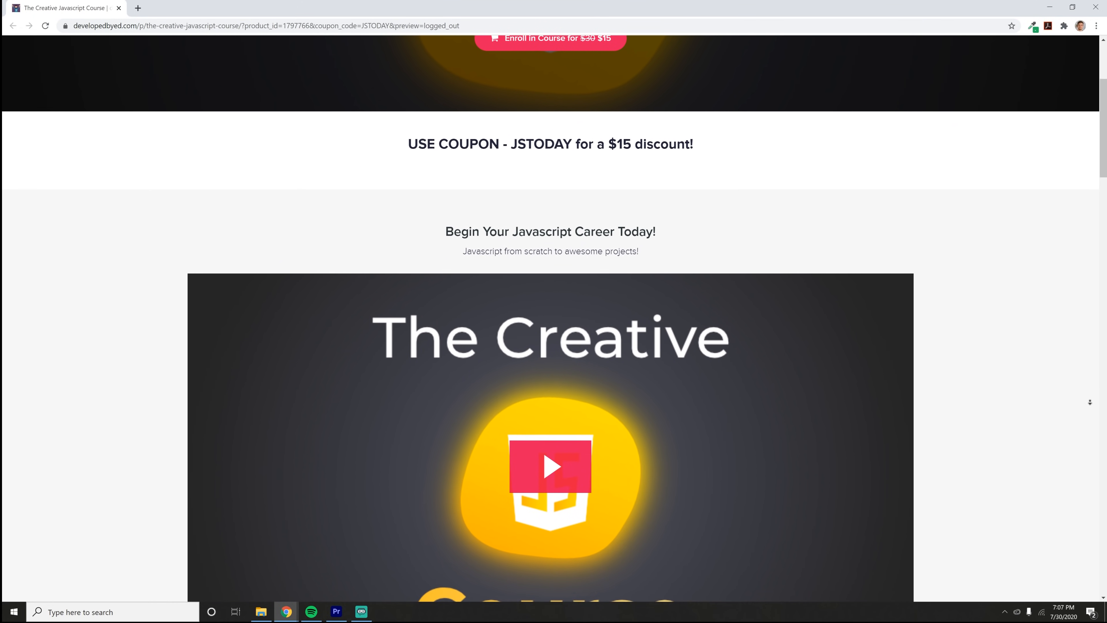